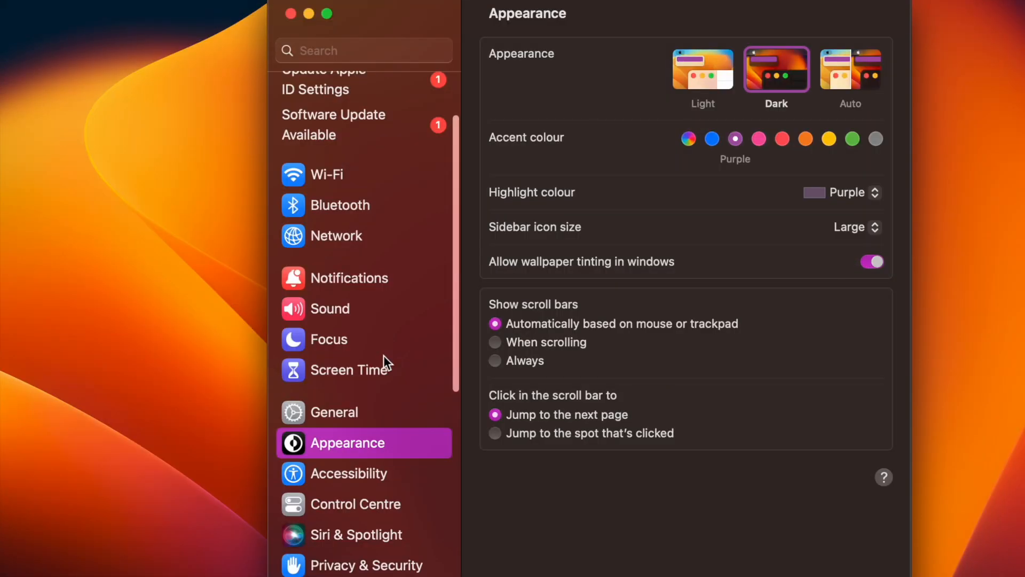
# Select General in the System Settings sidebar and scroll through the sidebar list
pyautogui.scroll(-3)
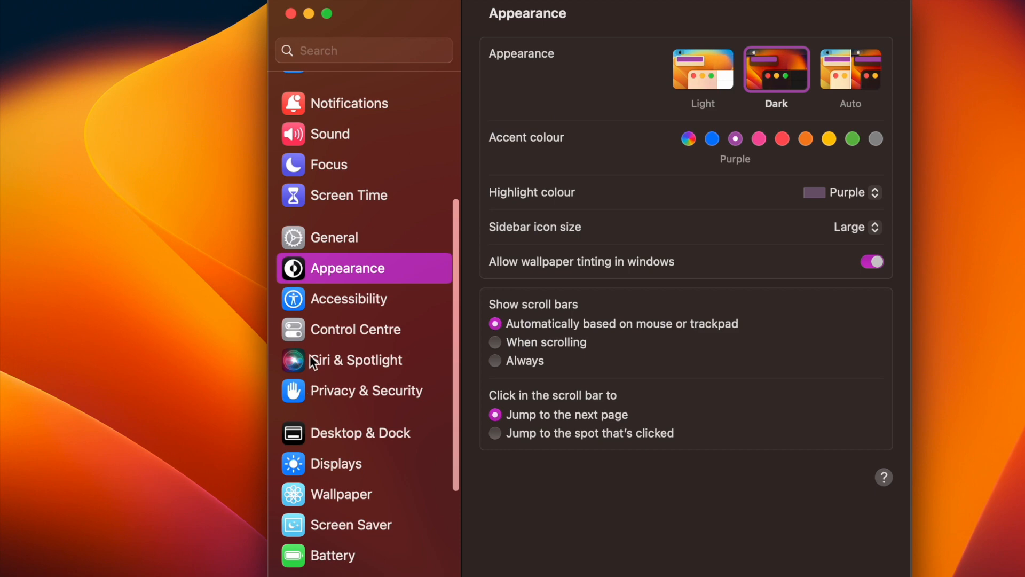
pyautogui.moveTo(371, 325)
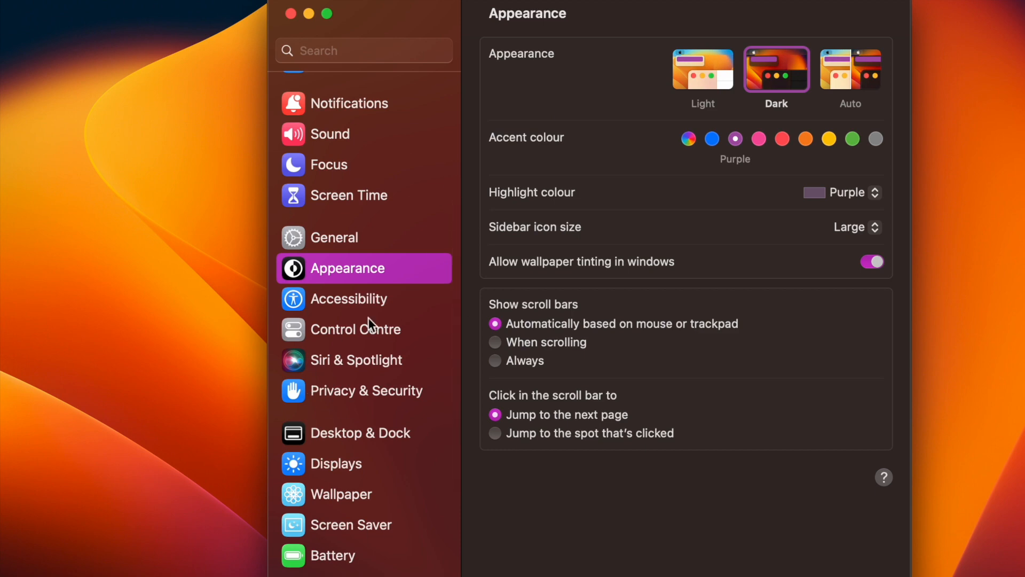
pyautogui.scroll(3)
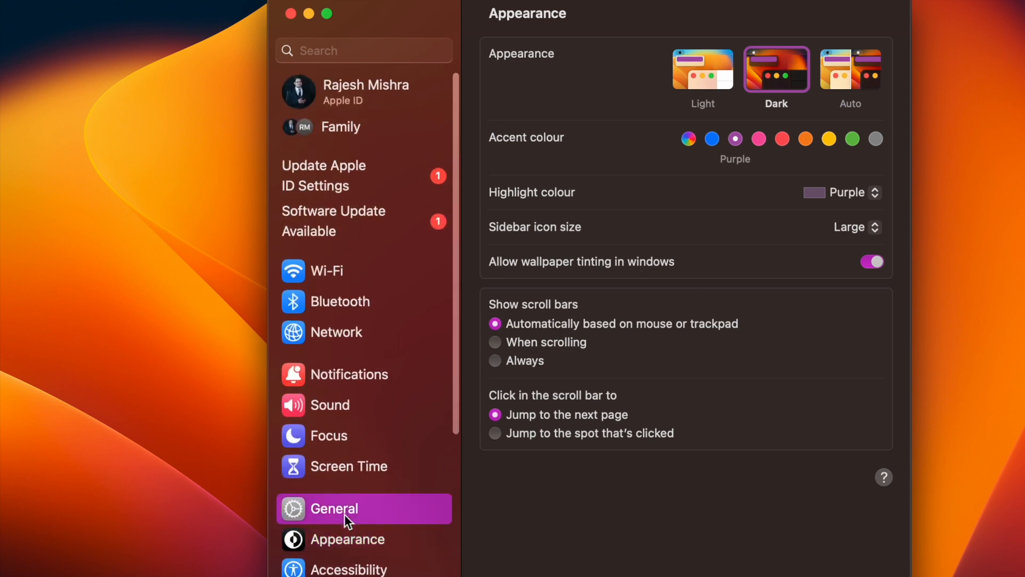
pyautogui.click(335, 507)
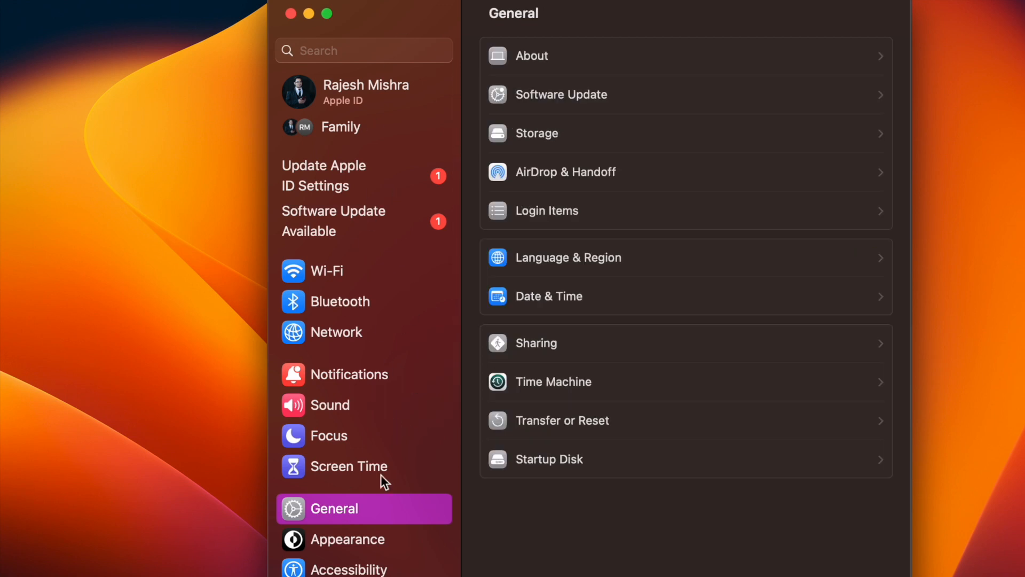
pyautogui.scroll(-3)
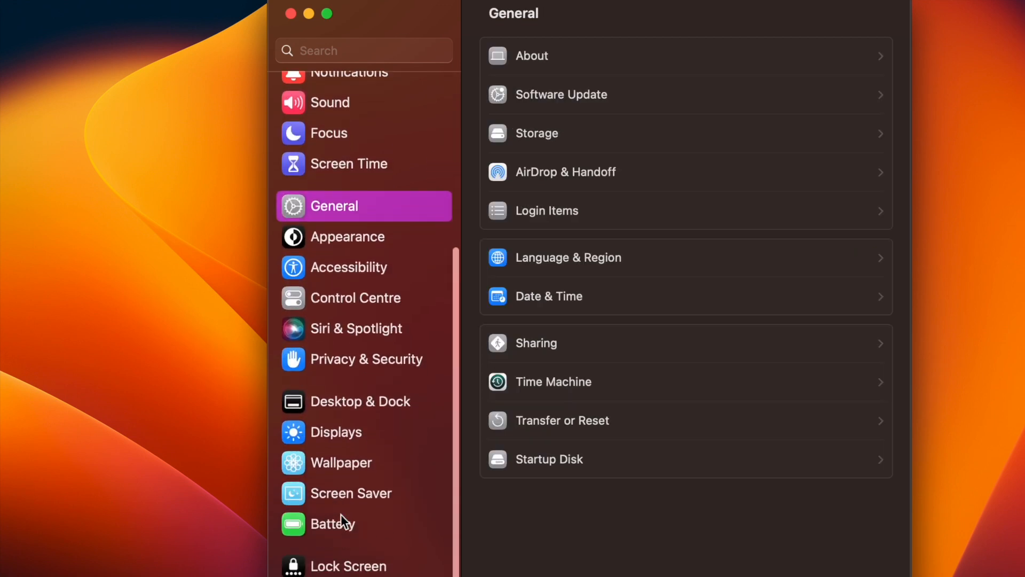
pyautogui.scroll(3)
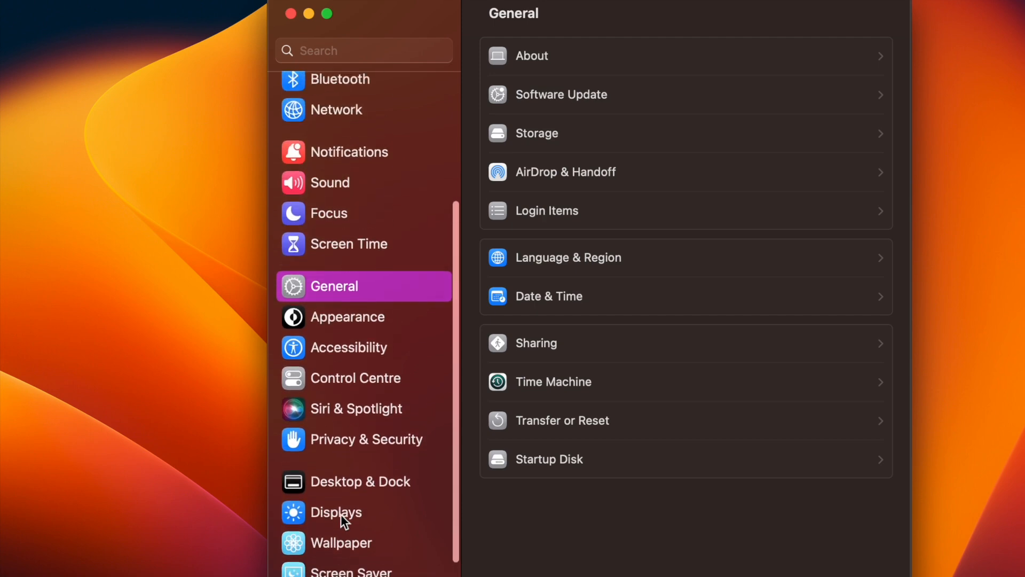
pyautogui.scroll(-3)
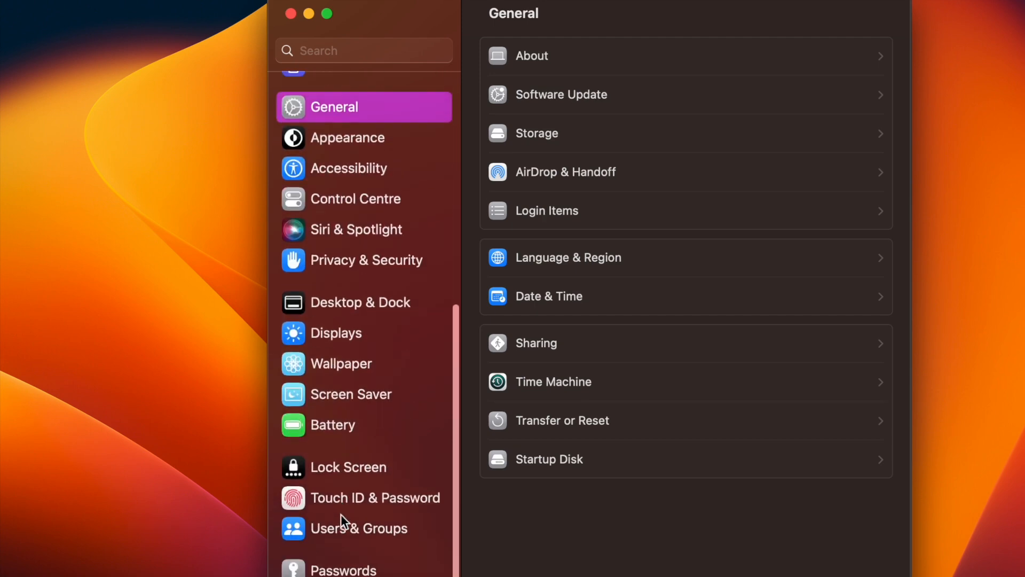
pyautogui.scroll(3)
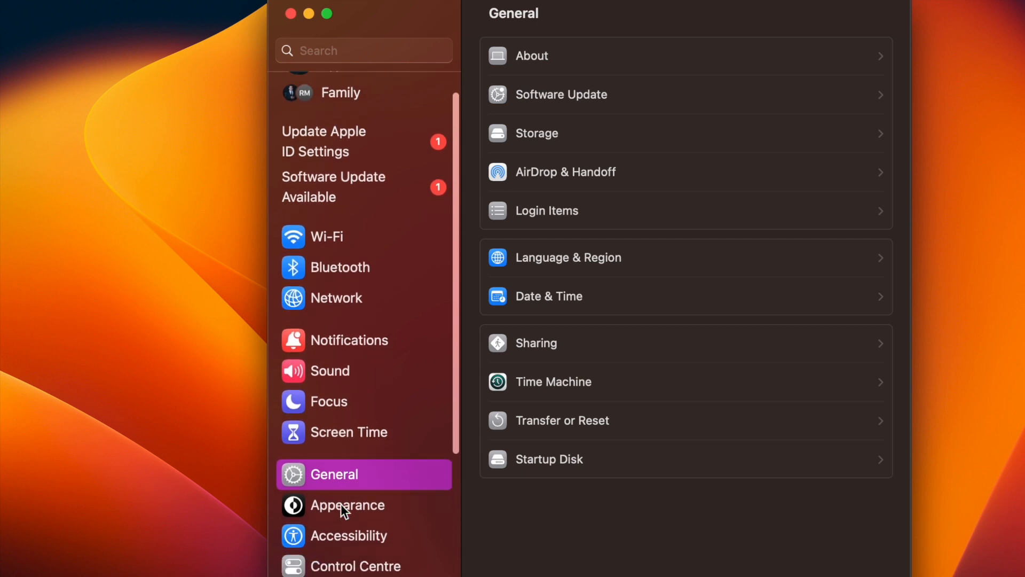
pyautogui.scroll(-3)
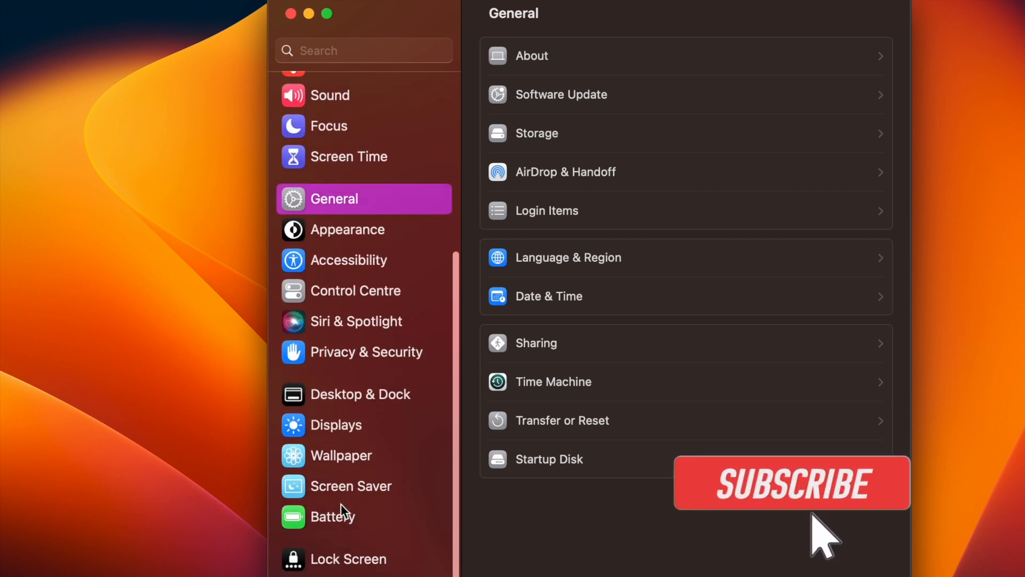
pyautogui.scroll(-3)
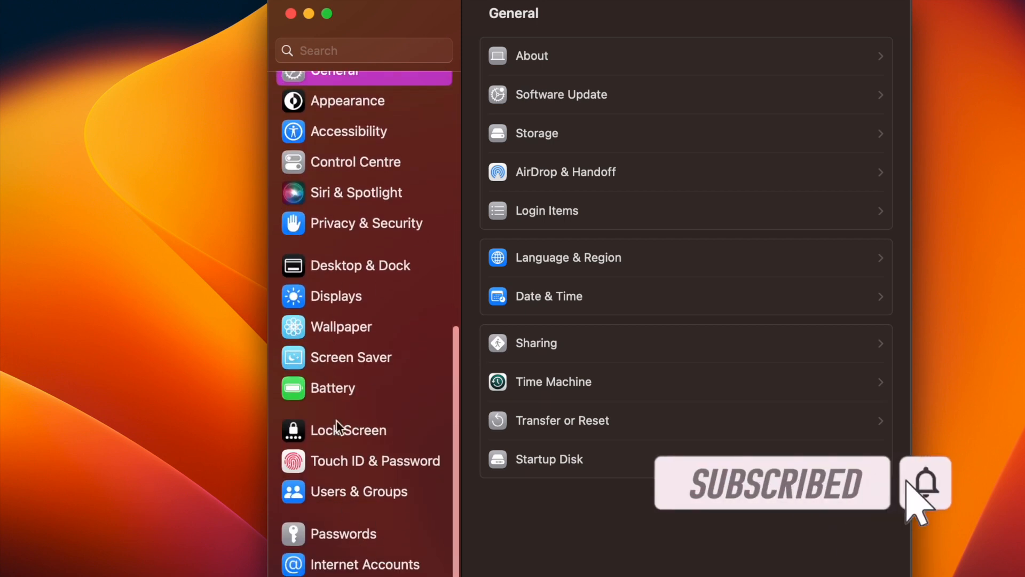
pyautogui.moveTo(340, 451)
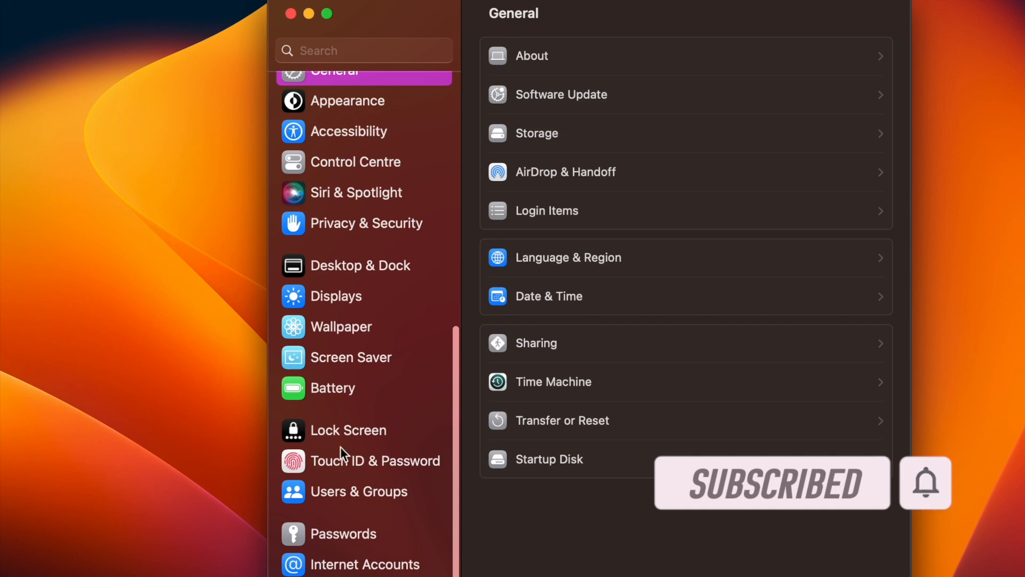
pyautogui.scroll(3)
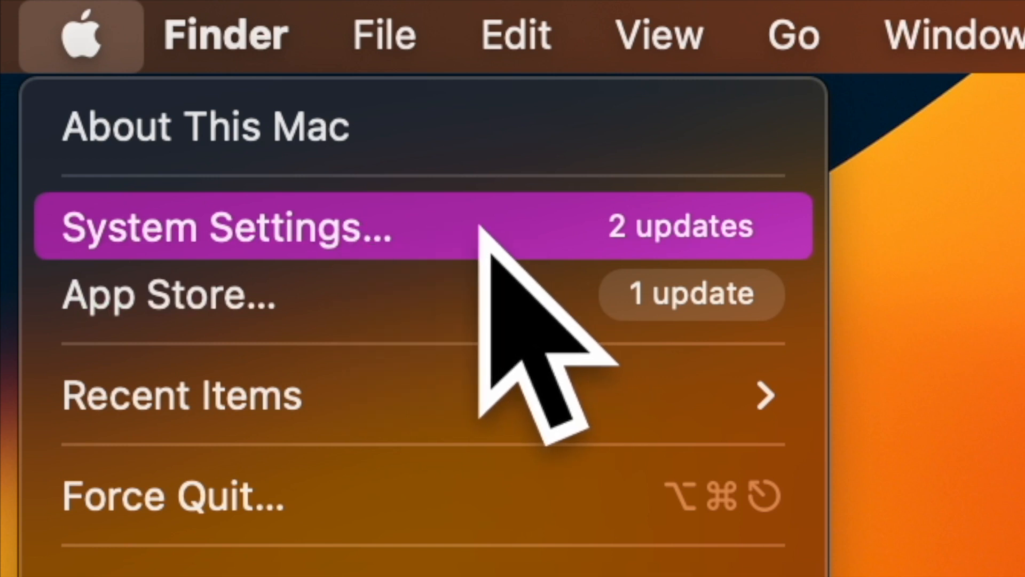
pyautogui.moveTo(517, 321)
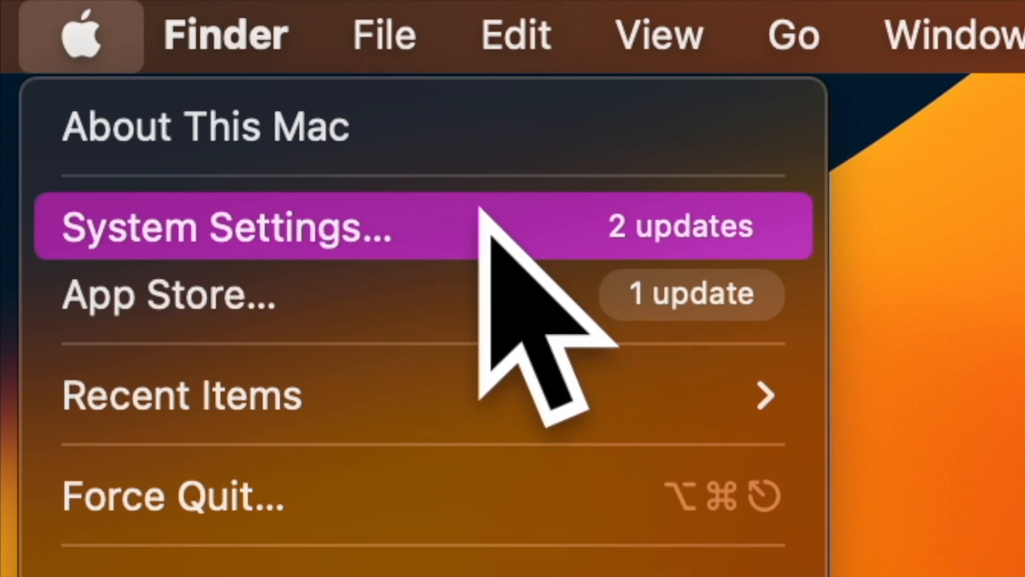
# From the Apple menu, go to System Settings > Appearance and pick Medium sidebar icon size
pyautogui.click(222, 226)
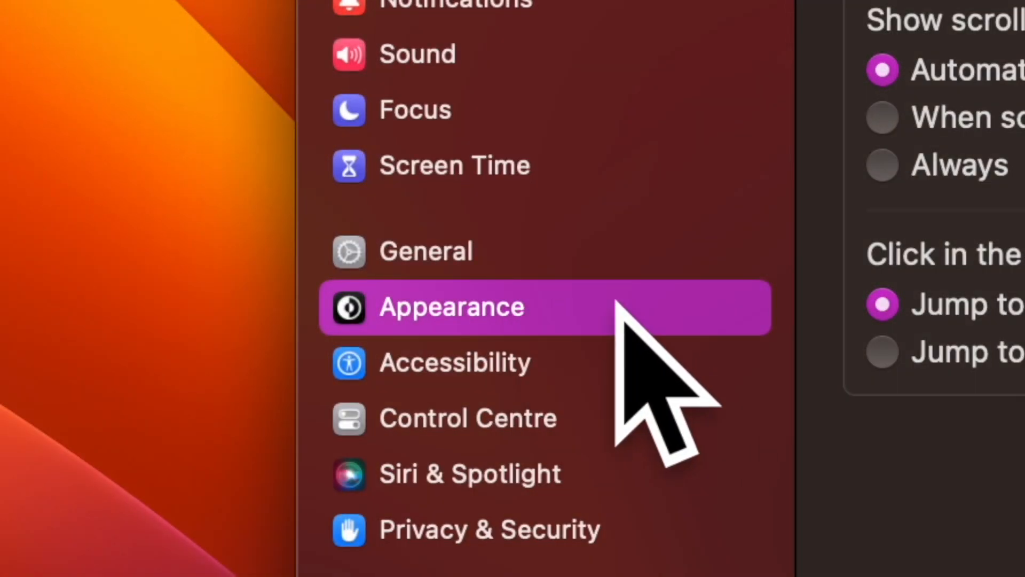
pyautogui.moveTo(568, 393)
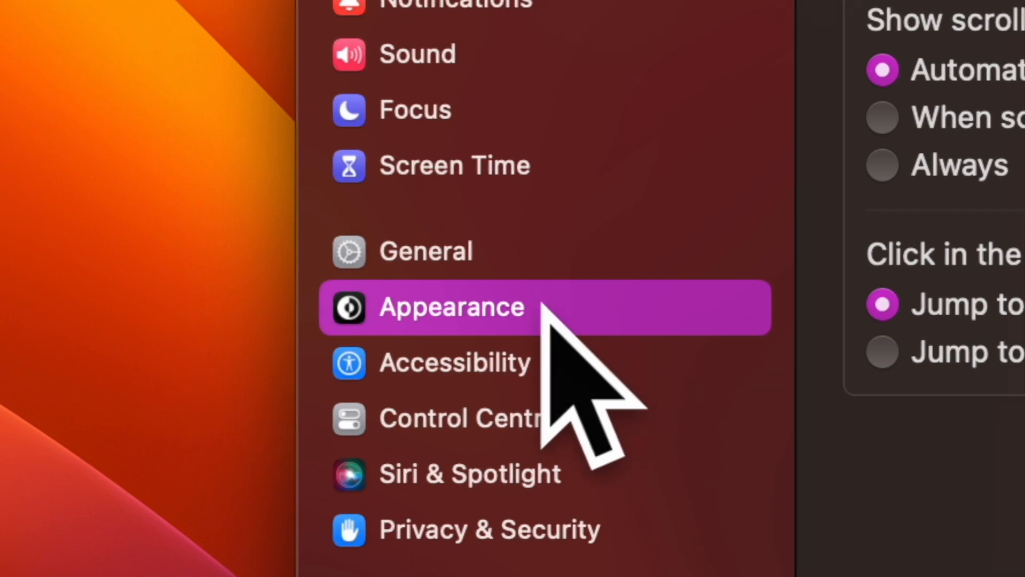
pyautogui.click(451, 306)
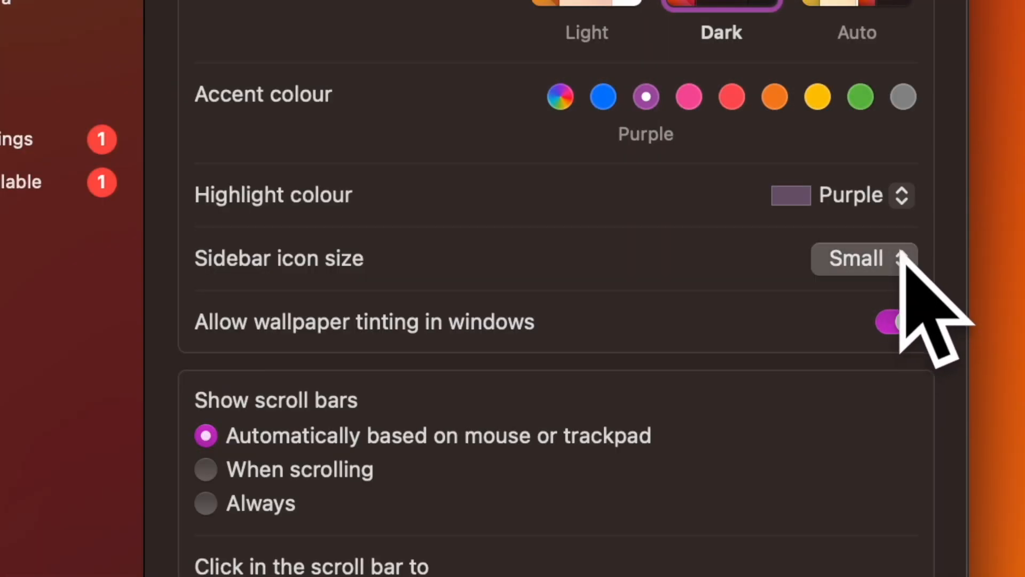
pyautogui.click(862, 257)
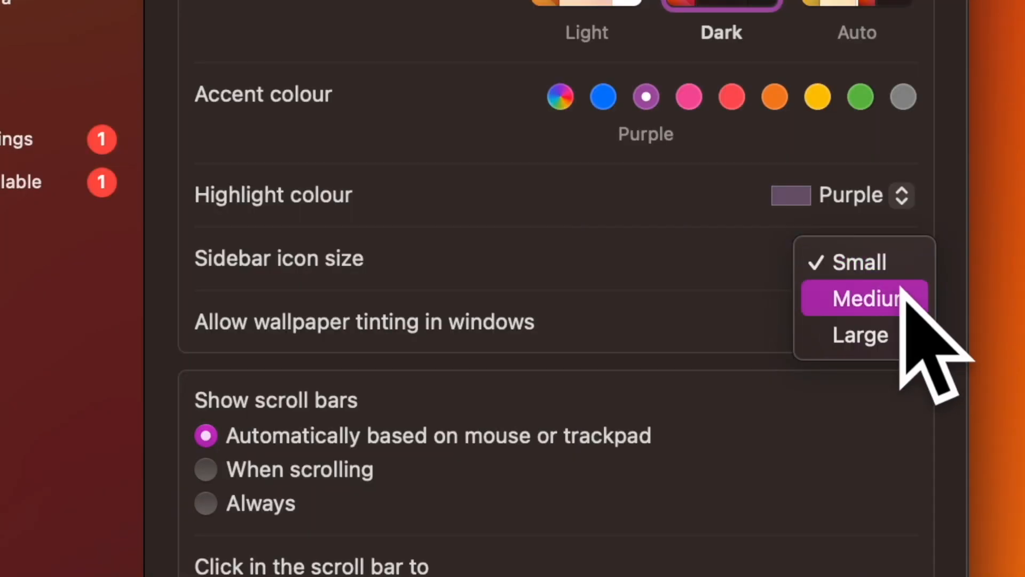
pyautogui.click(866, 298)
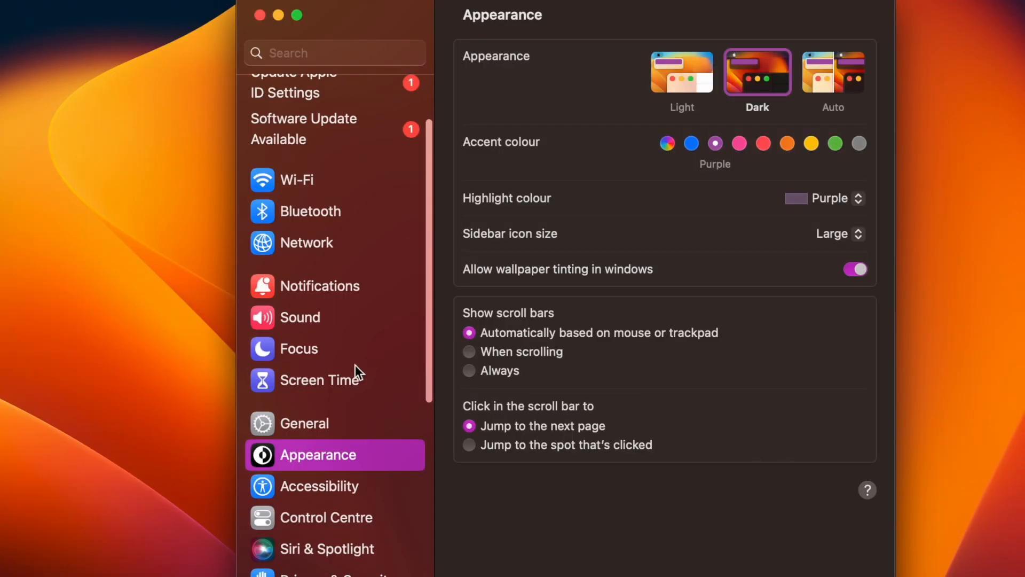
pyautogui.scroll(-3)
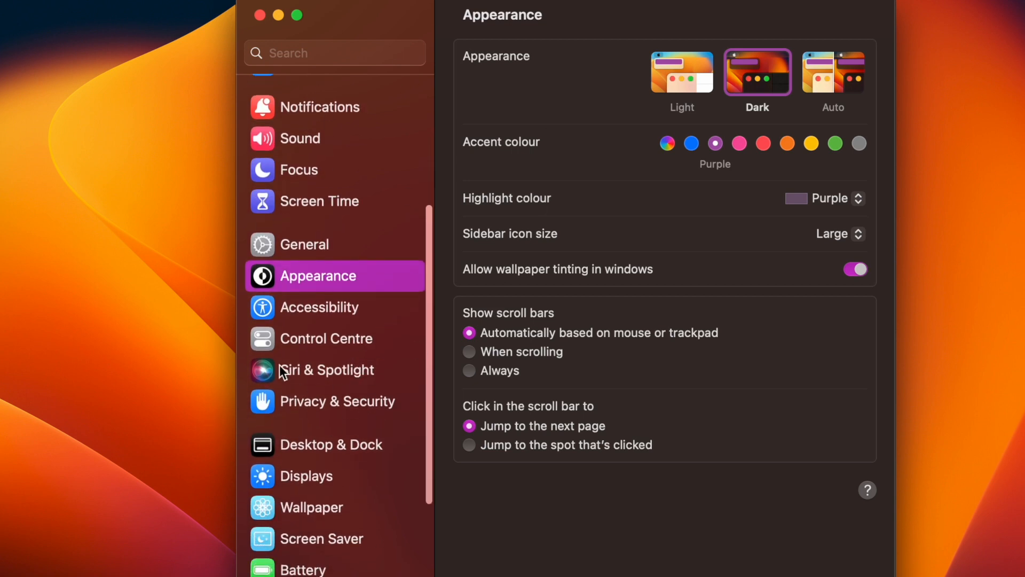
pyautogui.moveTo(384, 417)
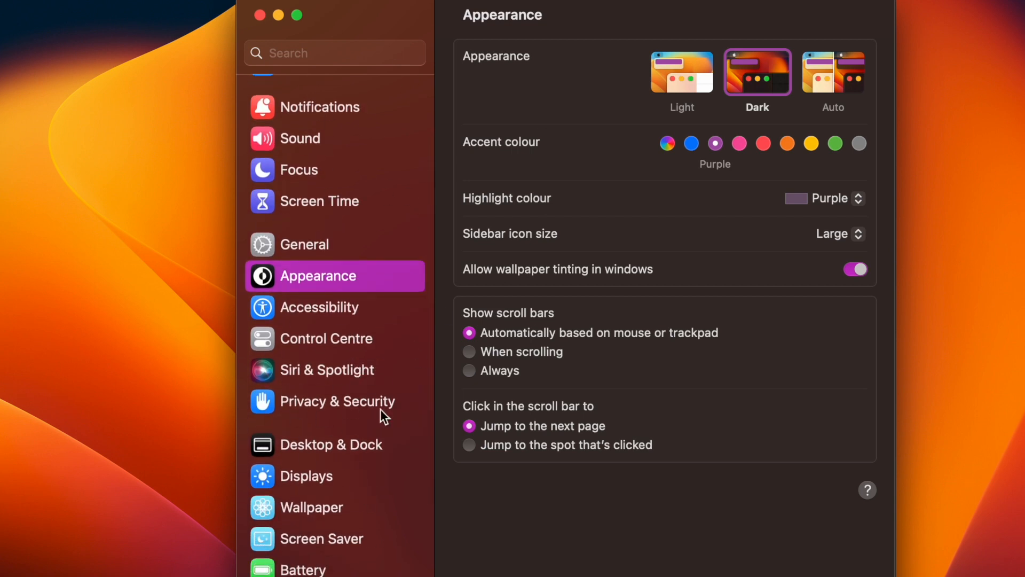
pyautogui.scroll(3)
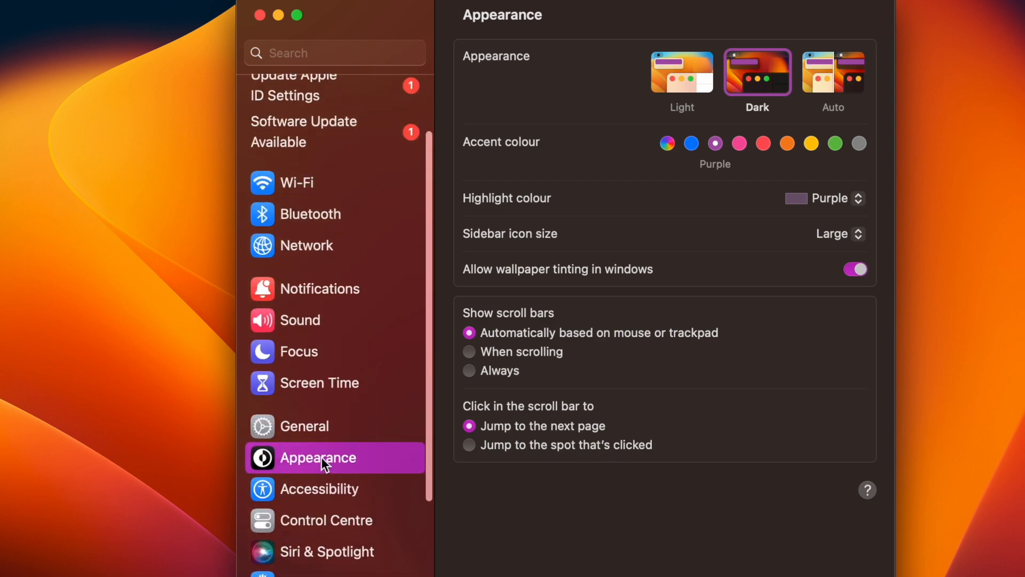
pyautogui.scroll(-3)
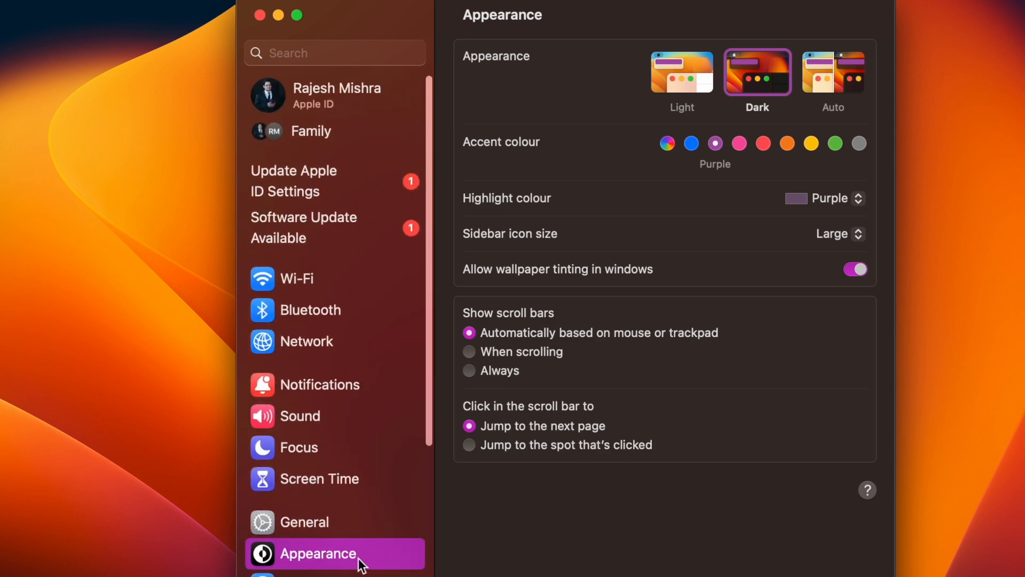
pyautogui.click(307, 522)
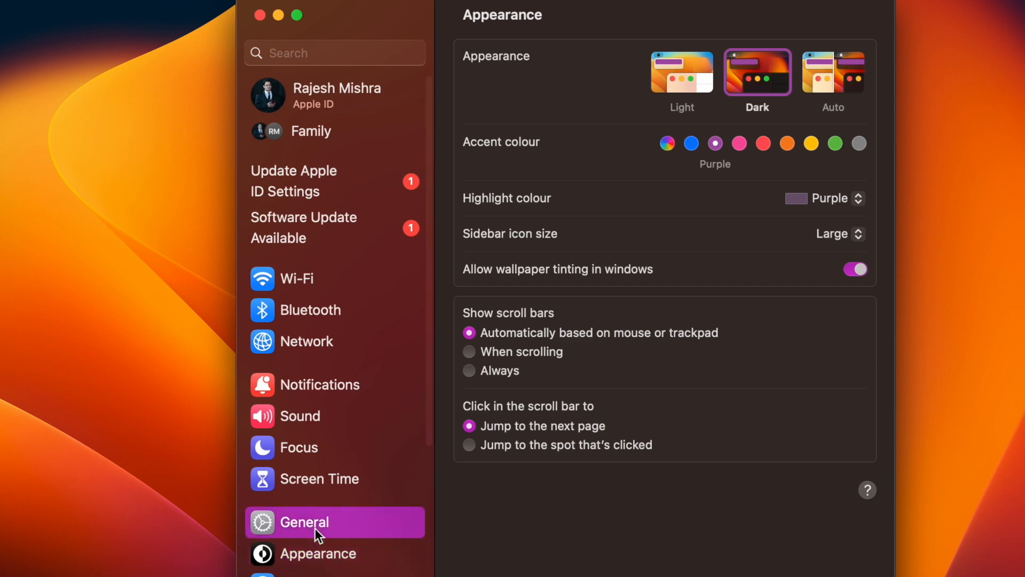
# Select General in the System Settings sidebar, then scroll the sidebar up and down
pyautogui.click(308, 522)
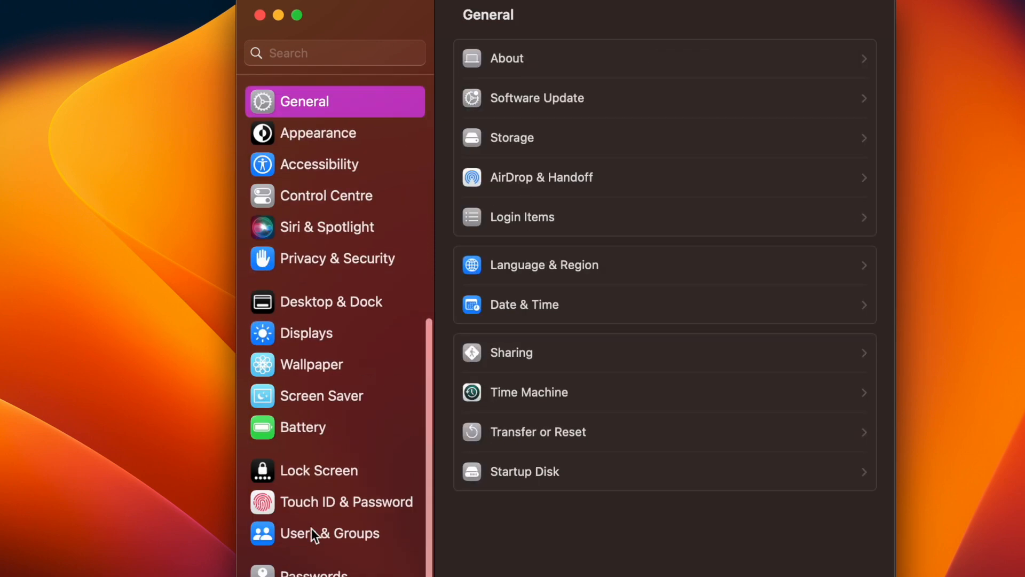
pyautogui.scroll(3)
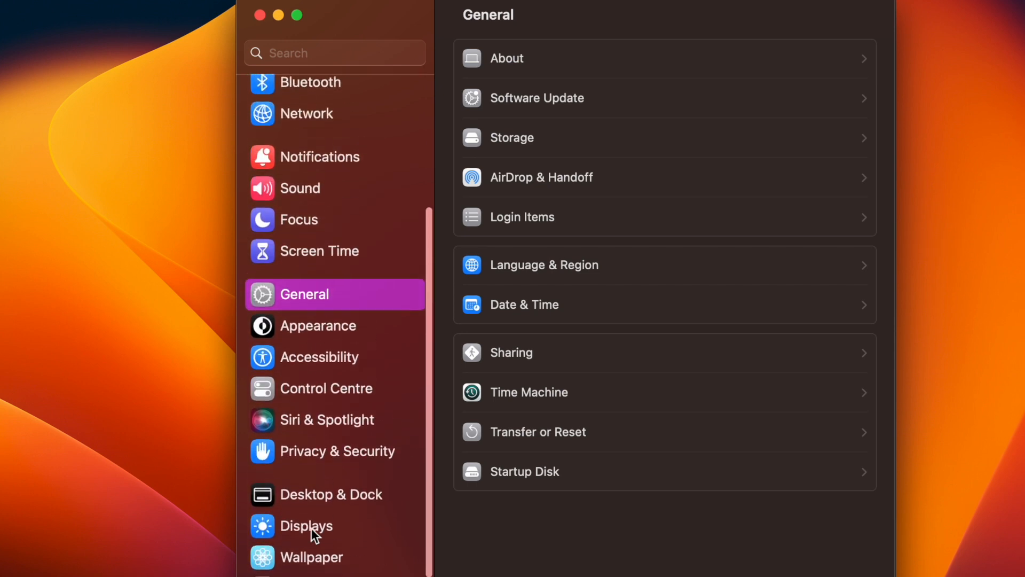
pyautogui.scroll(-3)
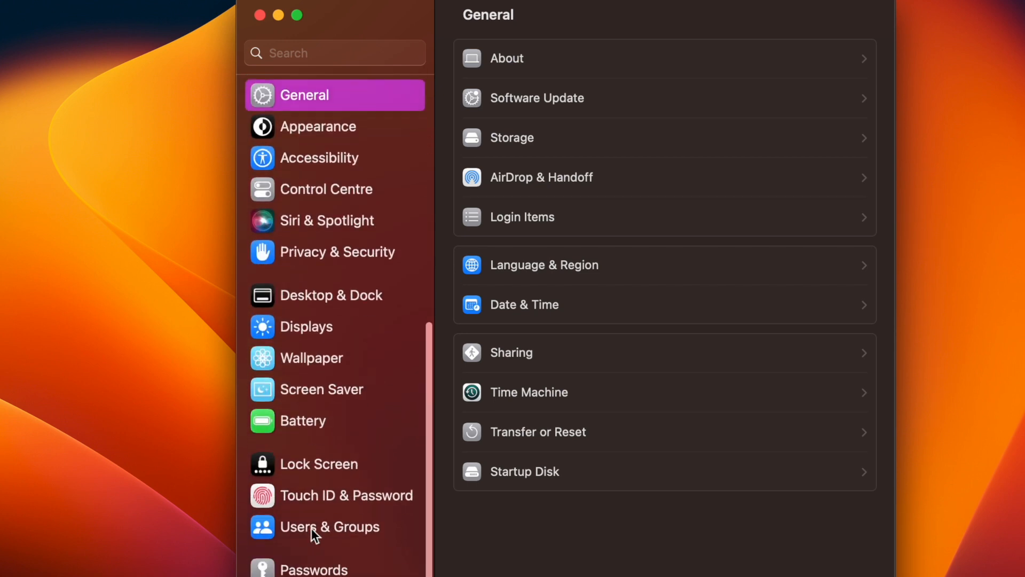
pyautogui.scroll(3)
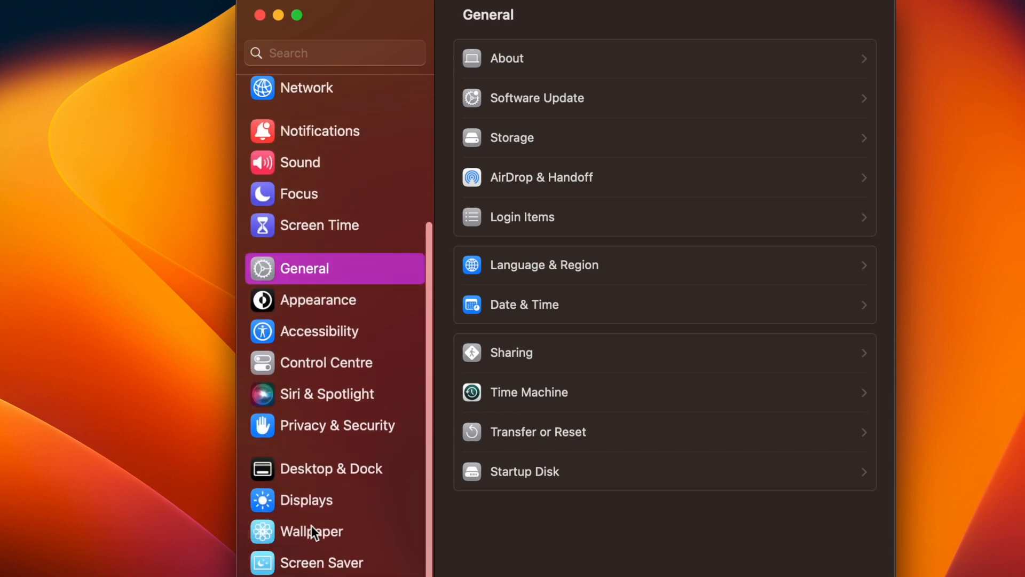